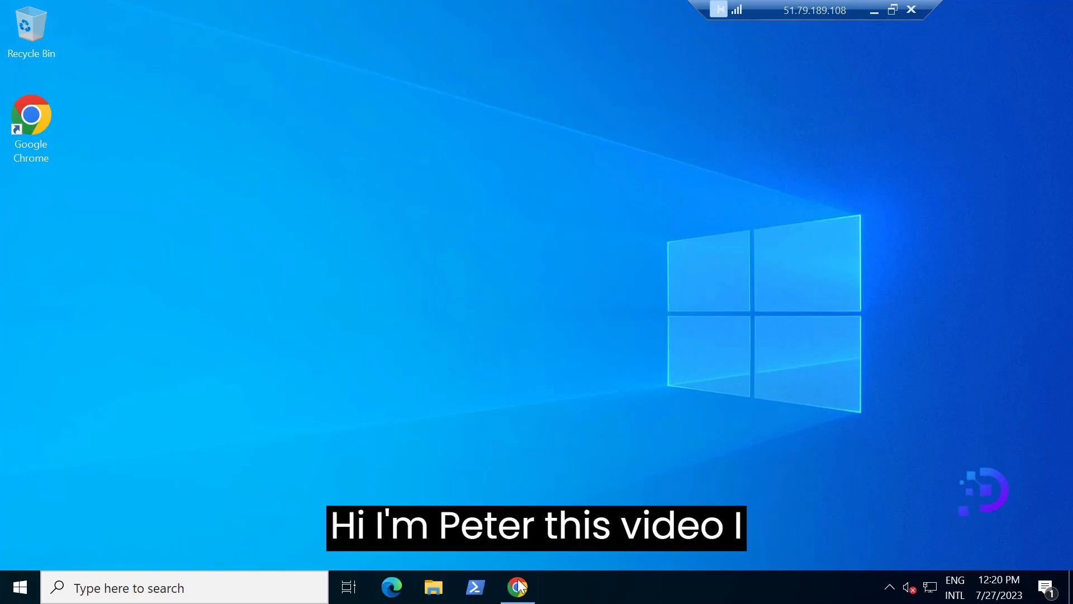
Reach the Bitvise SSH Client download page in Chrome from the Download Area tab
click(518, 586)
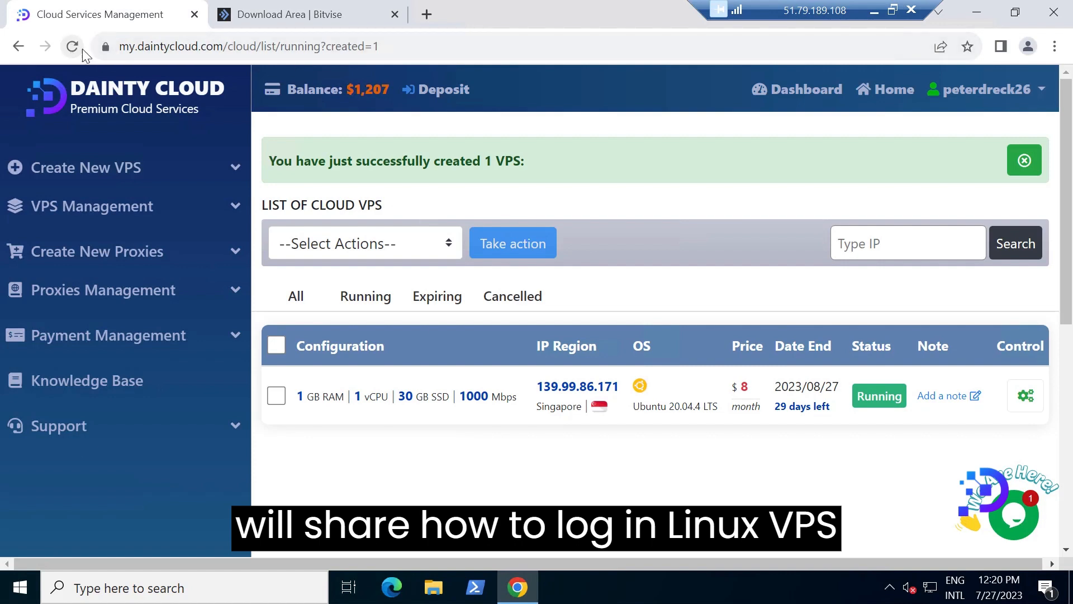
click(308, 15)
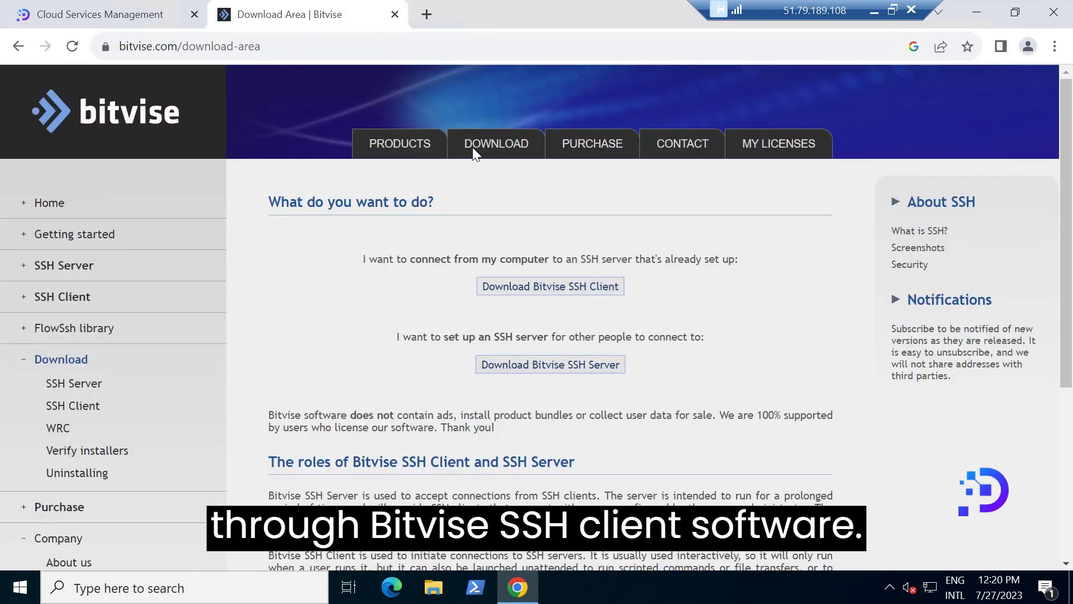
click(549, 285)
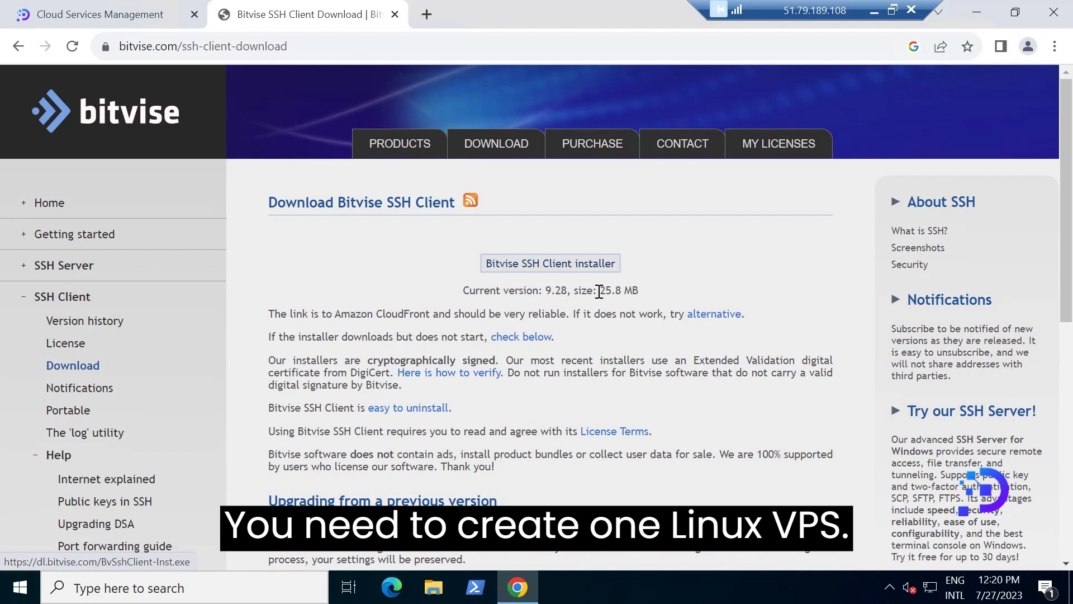
Run the installer, accept the license terms and complete installing Bitvise SSH Client 9.28
click(550, 263)
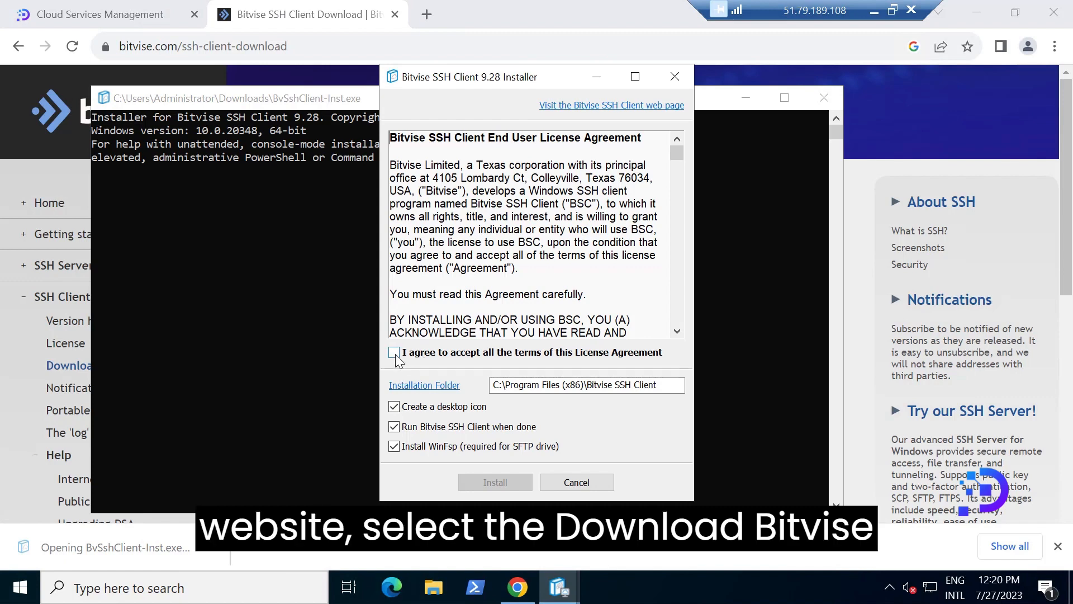
click(494, 481)
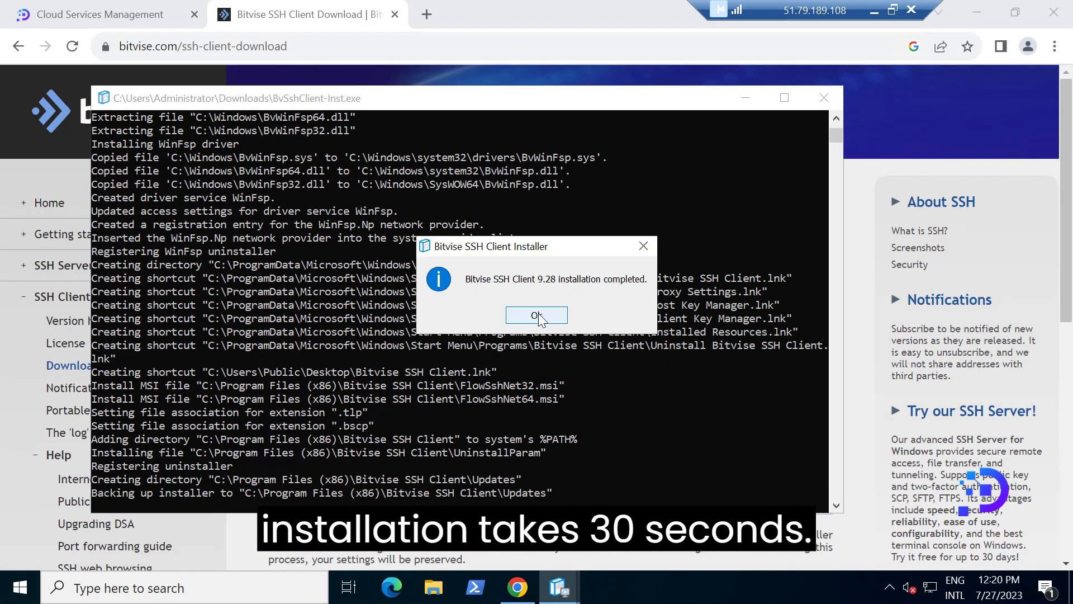
click(537, 315)
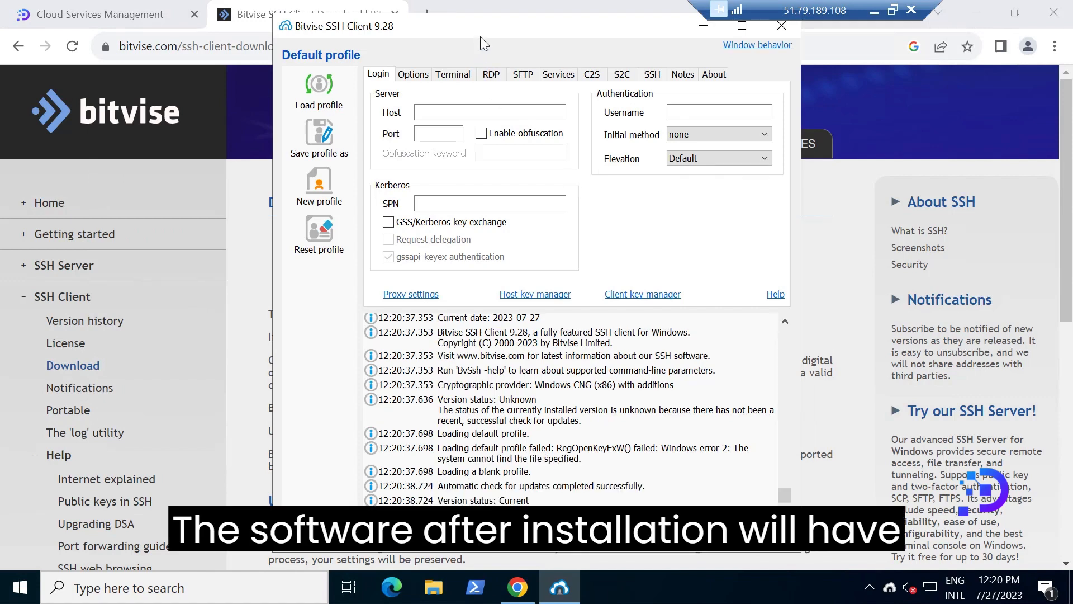
click(99, 13)
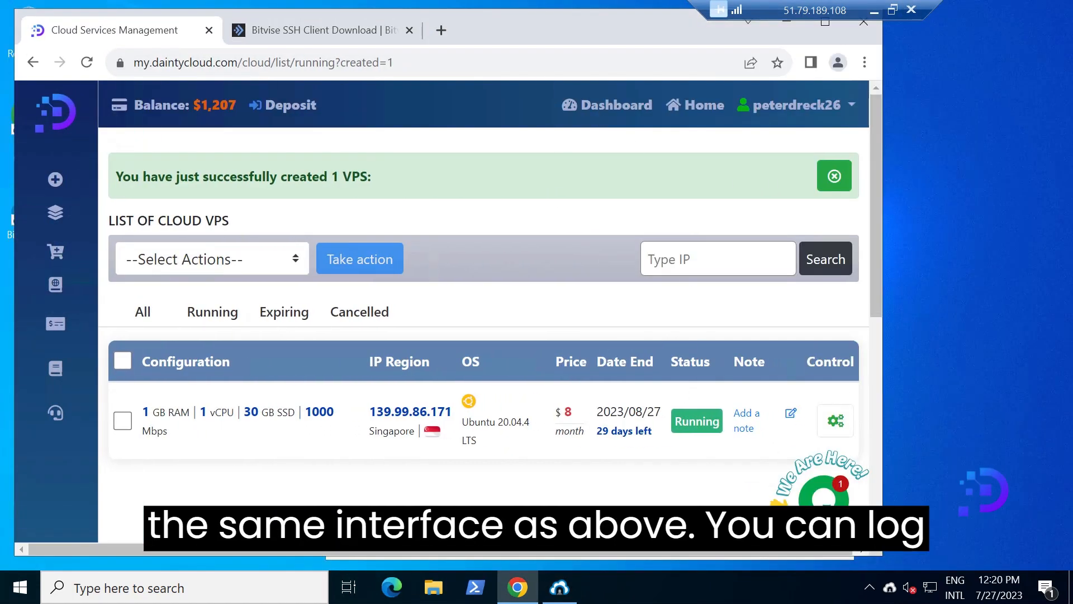
click(558, 587)
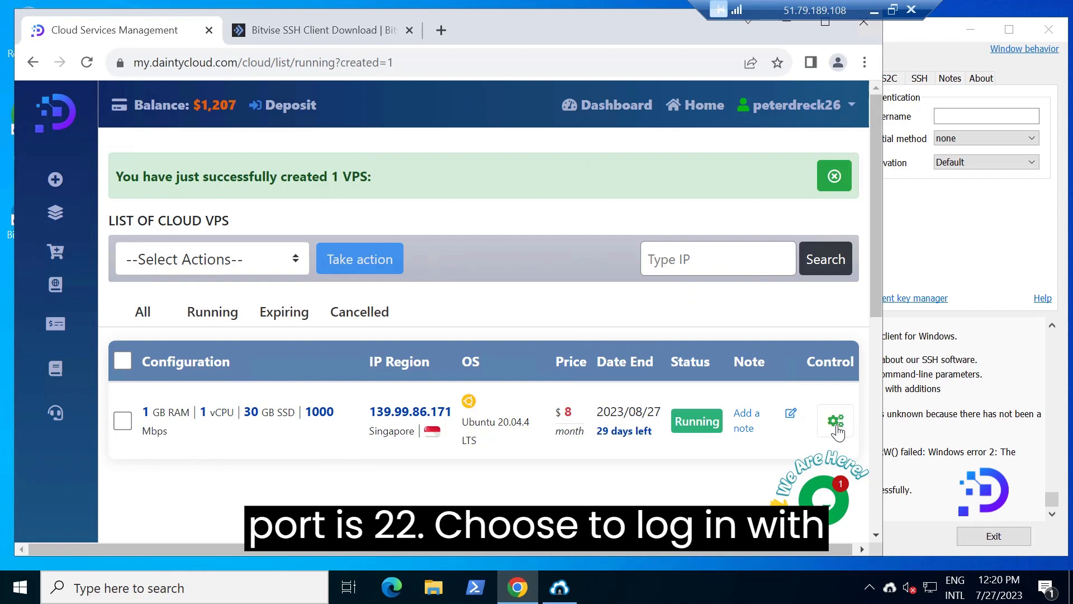
click(834, 421)
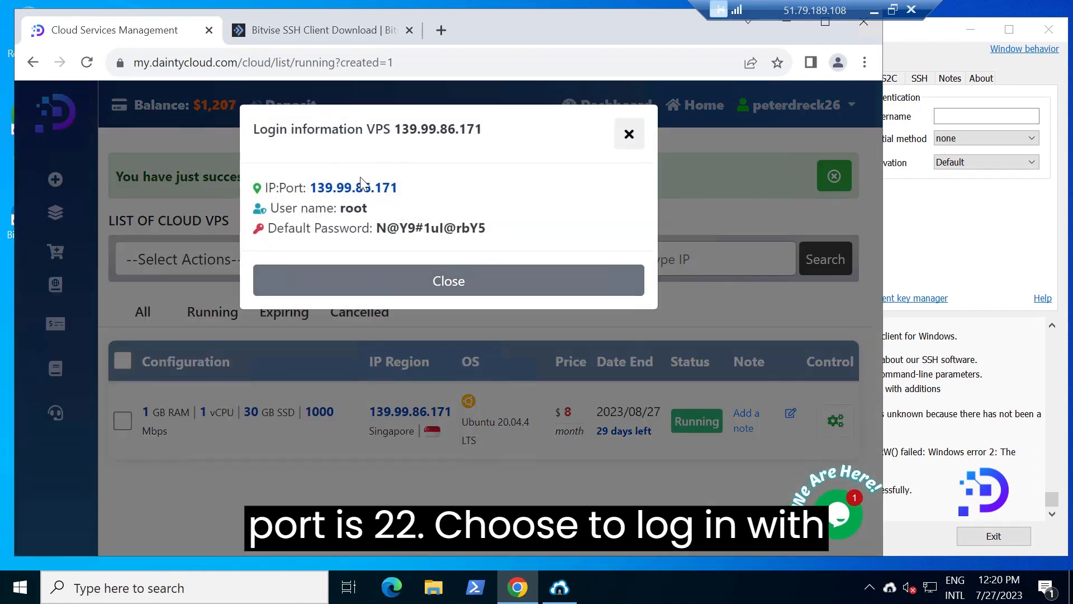
click(559, 587)
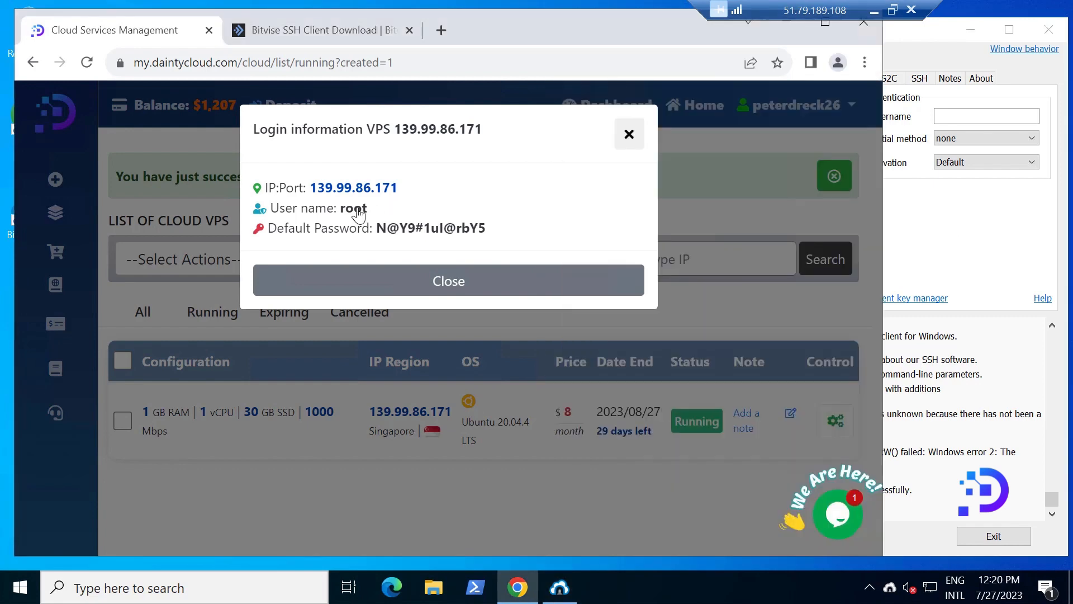
click(559, 587)
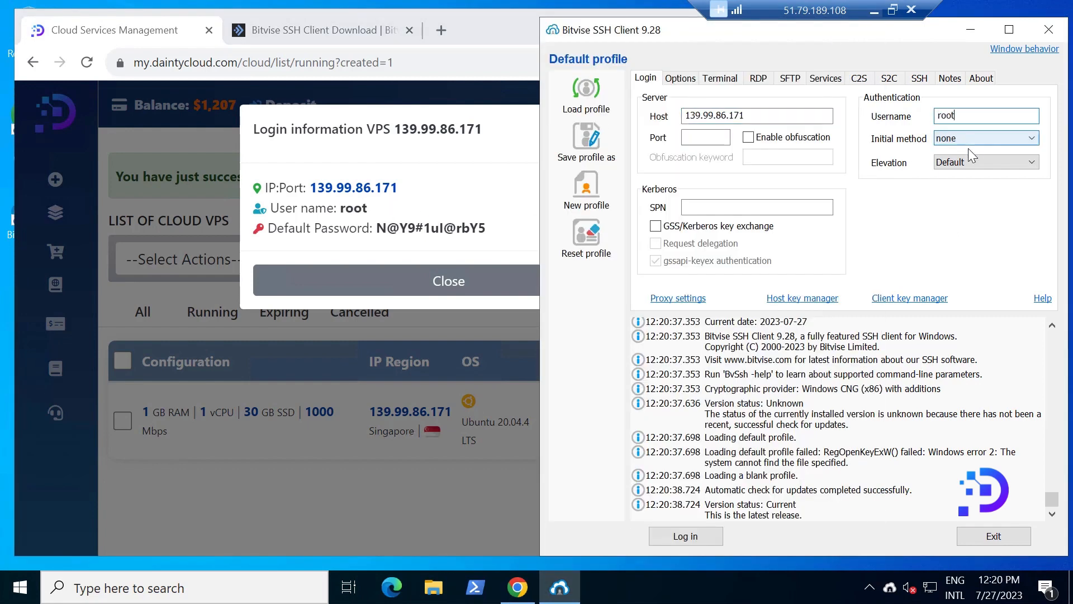
Connect with password authentication on port 22, storing the encrypted password and saving the host key
click(984, 138)
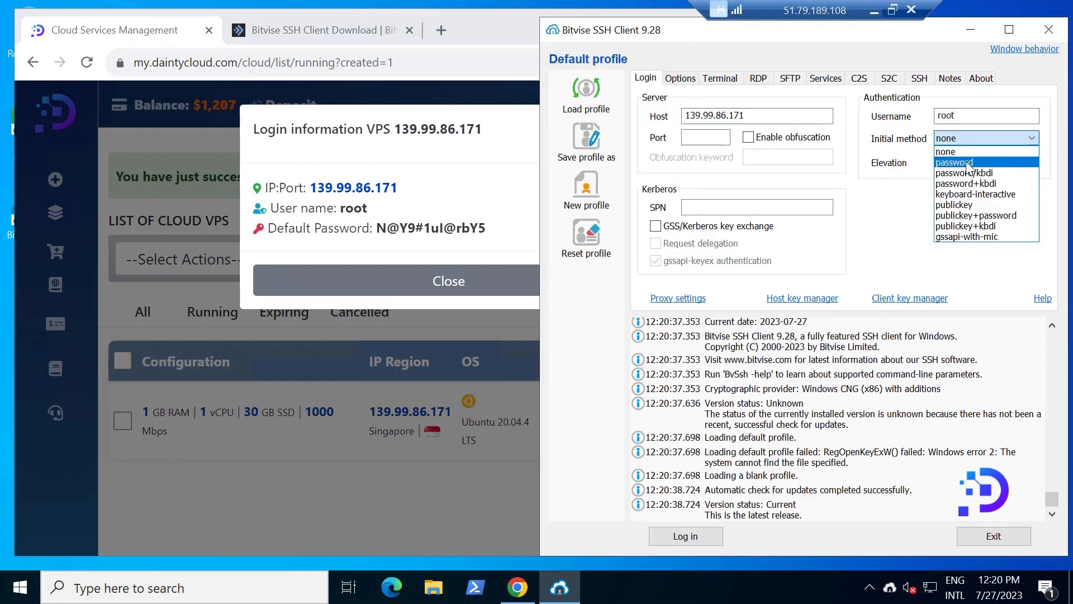
click(952, 162)
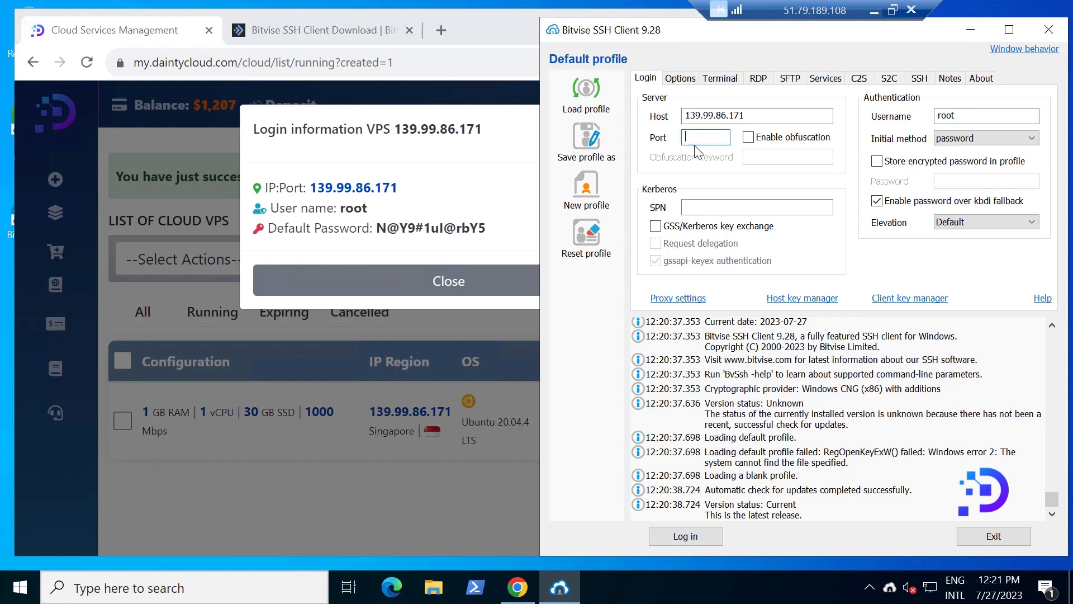
text(22)
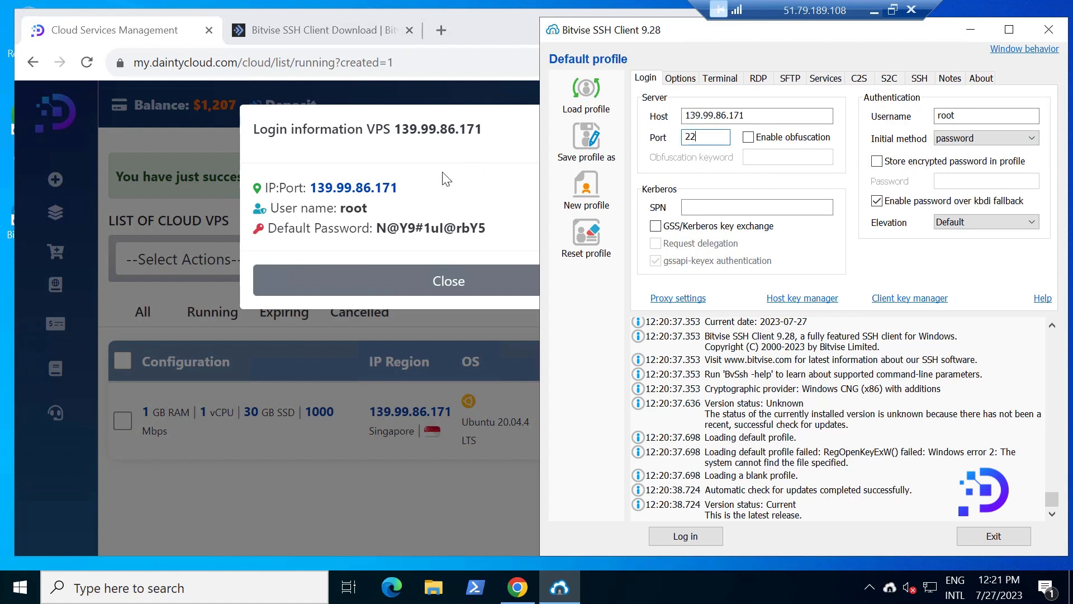
click(425, 228)
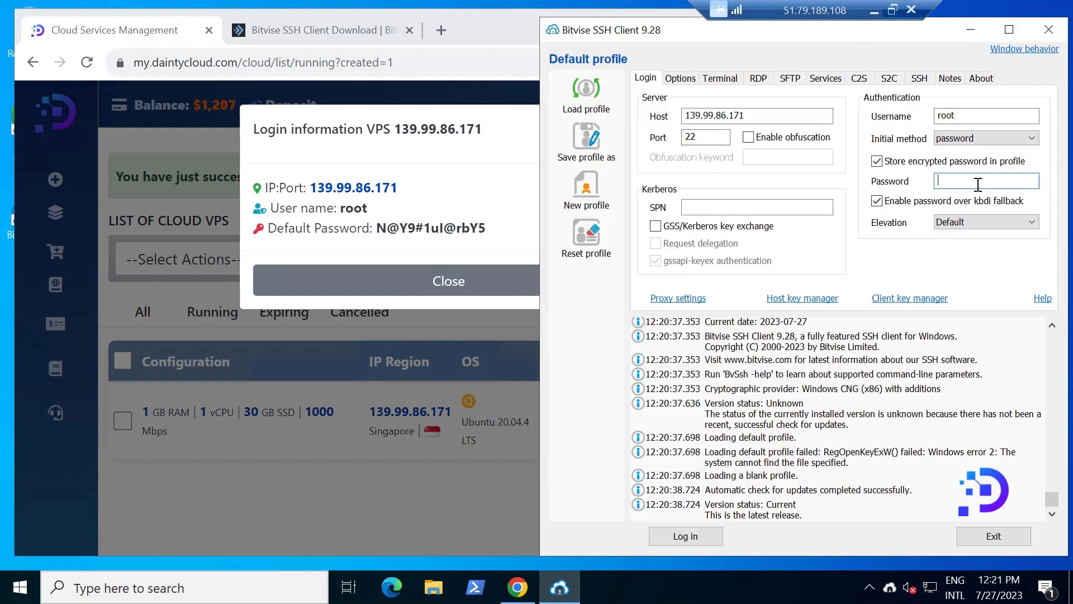
click(685, 536)
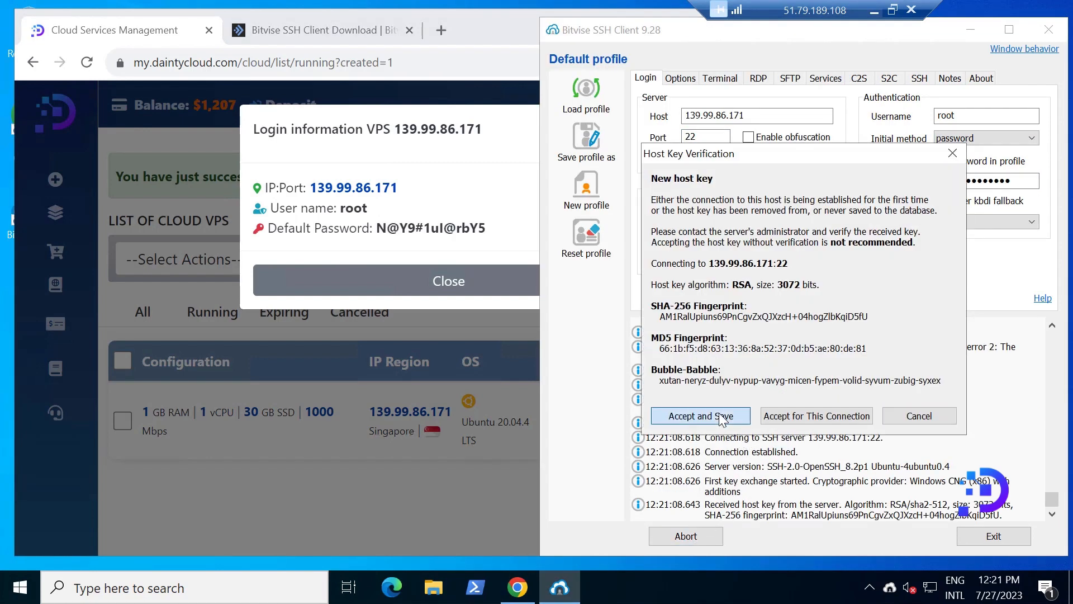
click(699, 416)
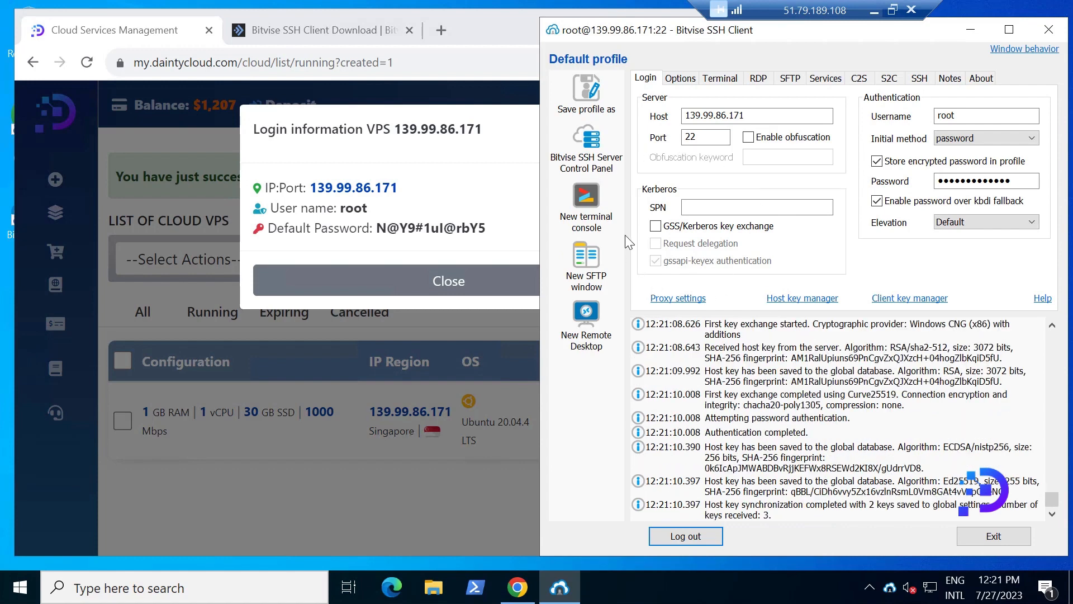
mouse_move(619, 226)
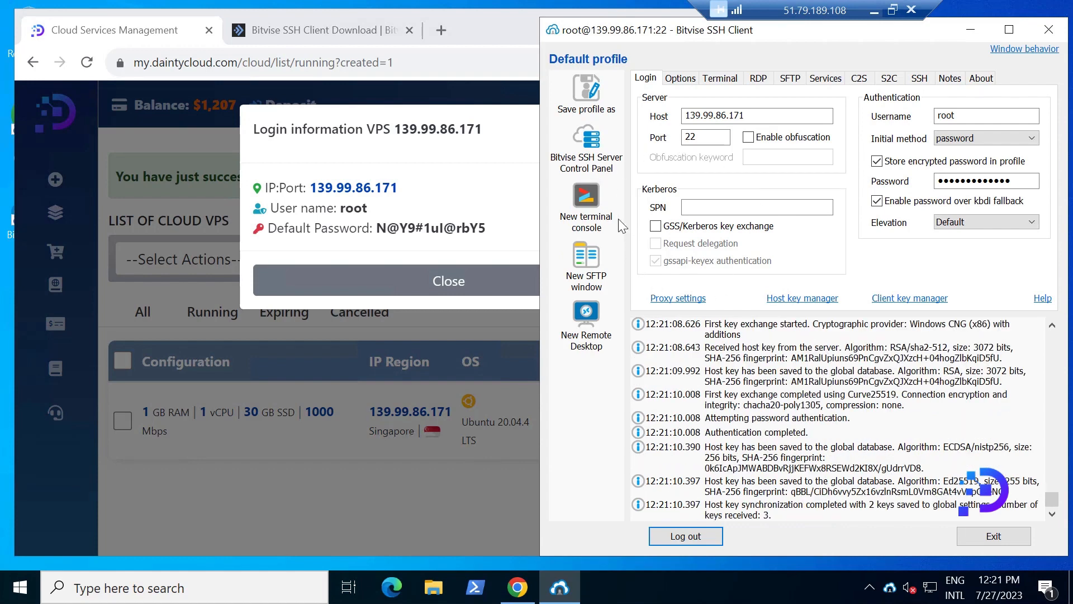
In a new terminal console, clear the screen and run passwd to set a new root password
click(584, 199)
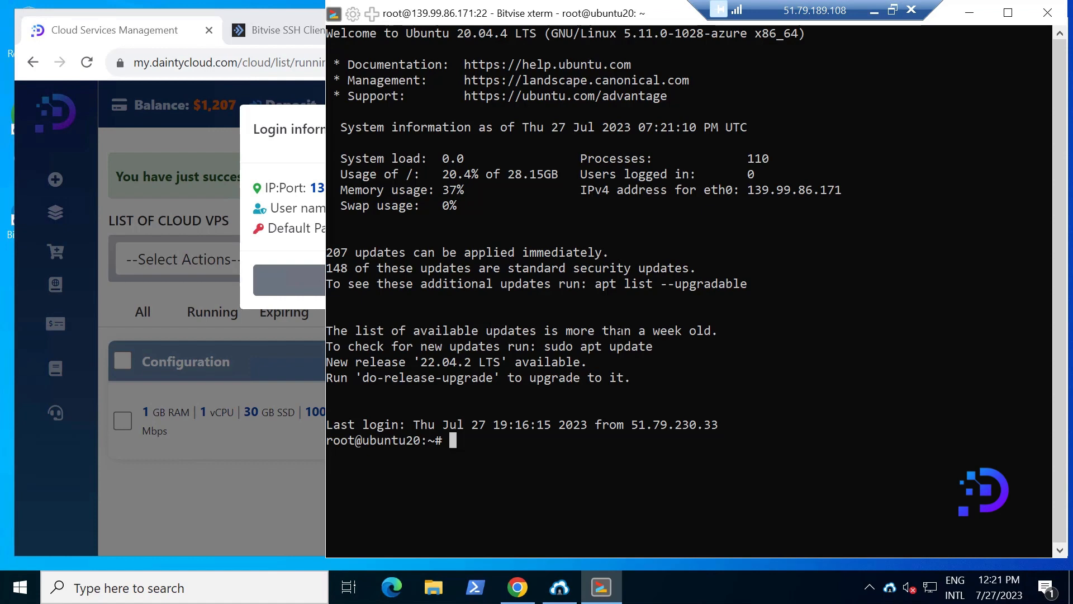
text(cl)
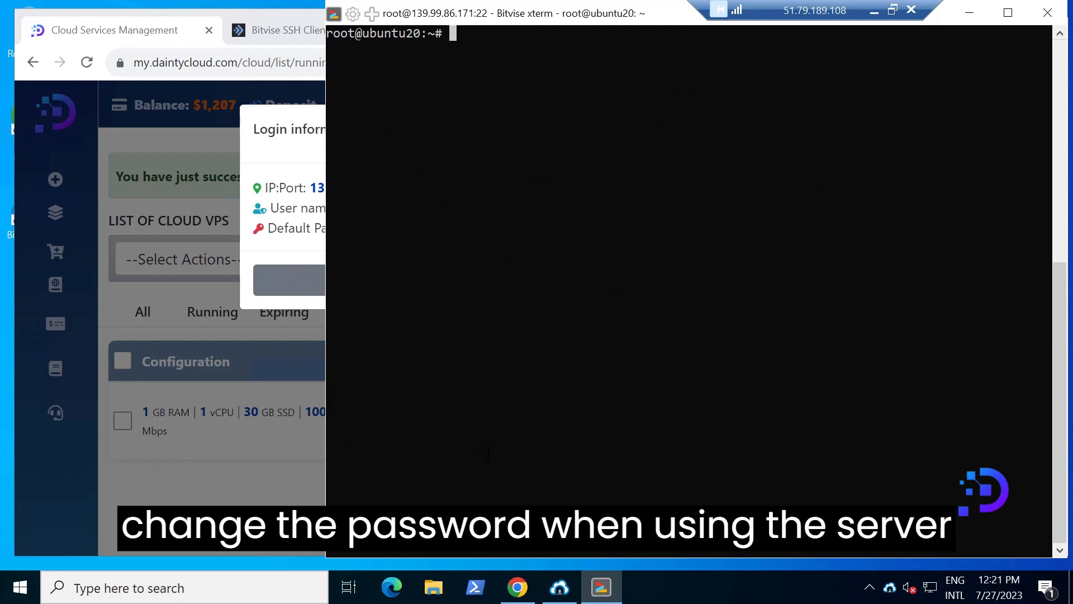
text(passwd)
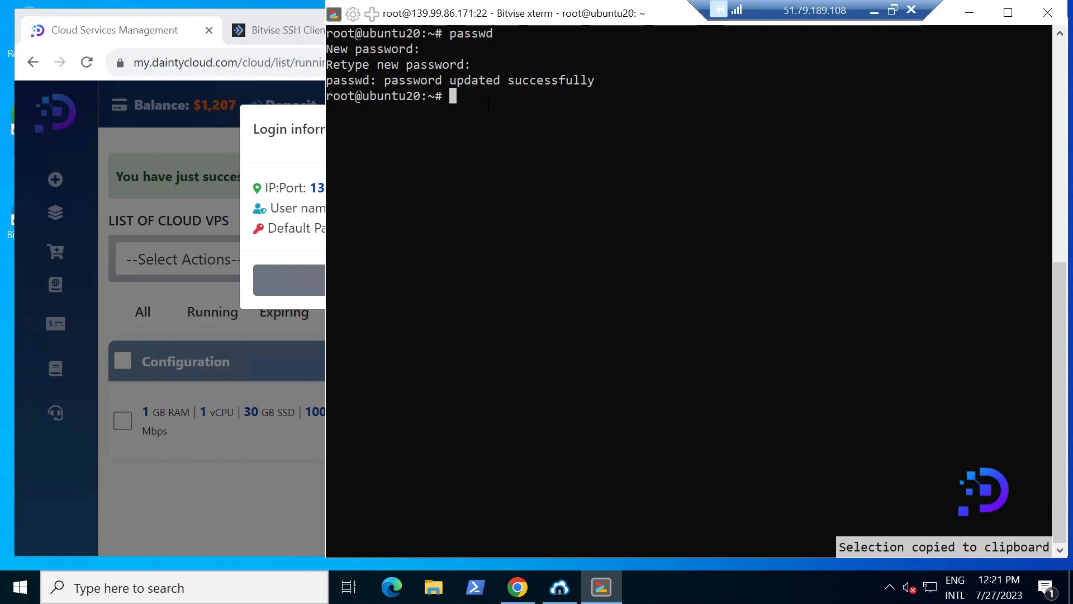
mouse_move(1048, 14)
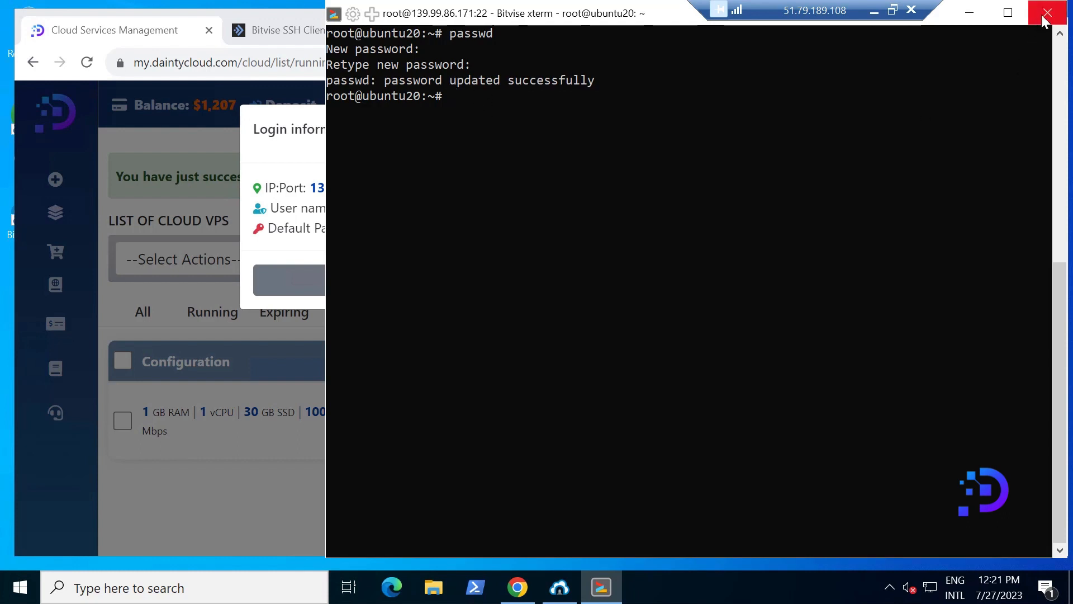